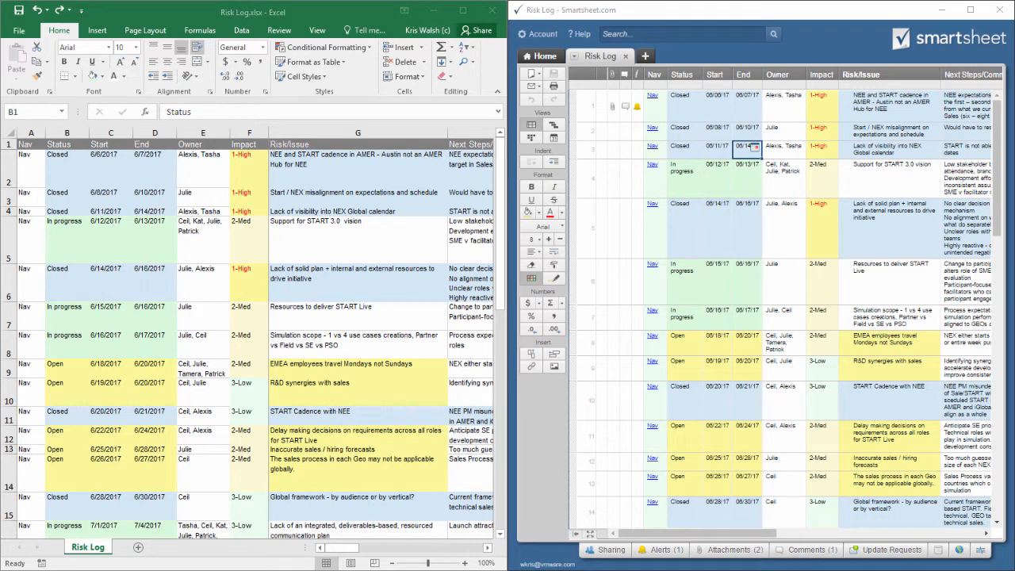
pyautogui.moveTo(476, 126)
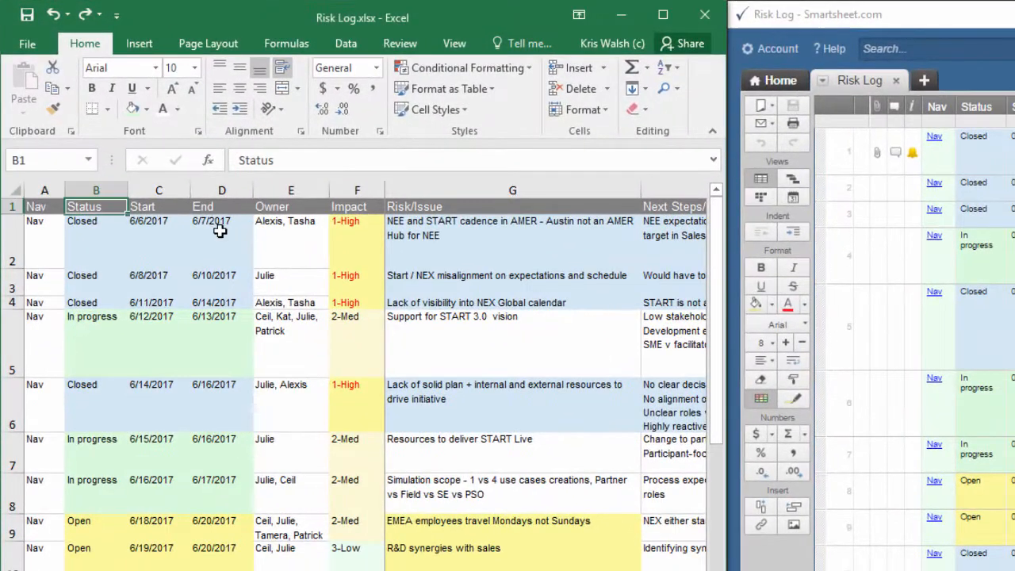
# - Select the Risk Log header row and add filter dropdowns via Sort & Filter > Filter
pyautogui.click(222, 230)
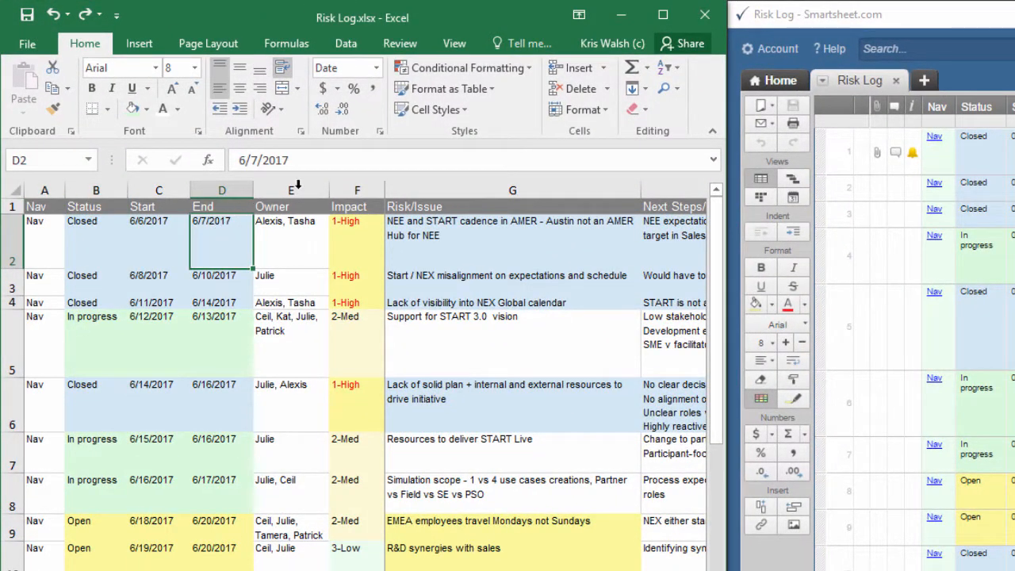
pyautogui.click(222, 206)
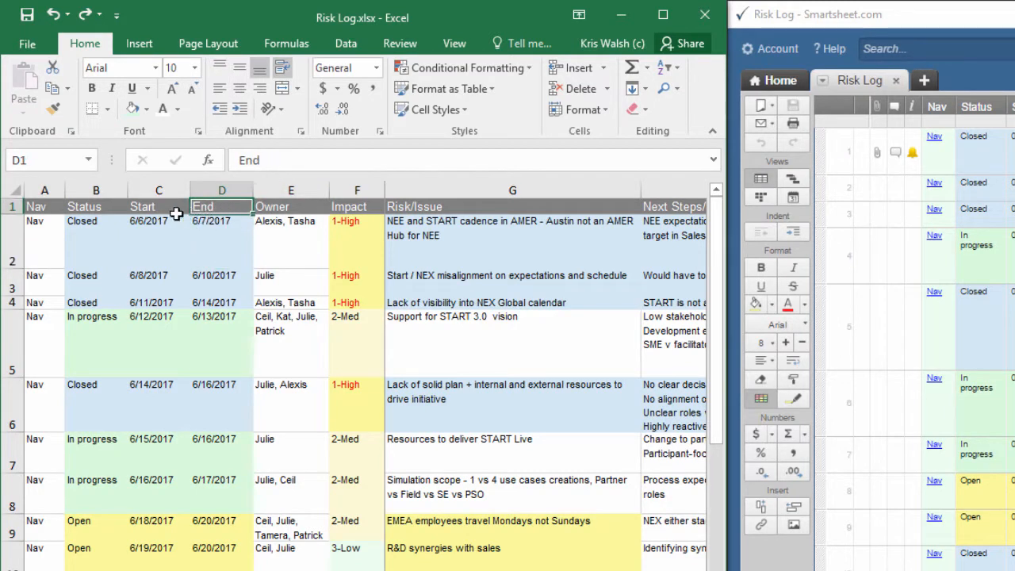
pyautogui.moveTo(650, 142)
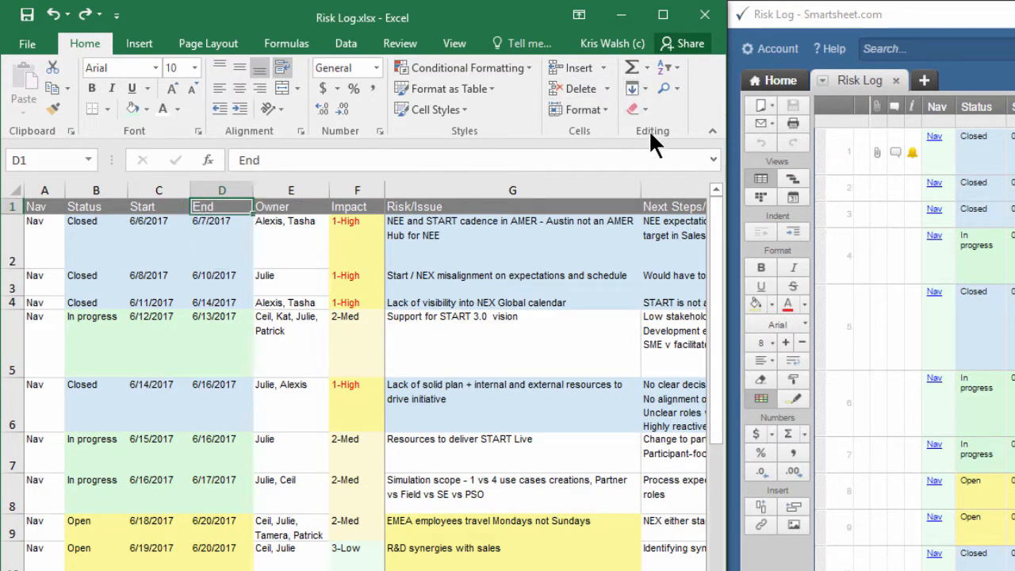
pyautogui.click(663, 66)
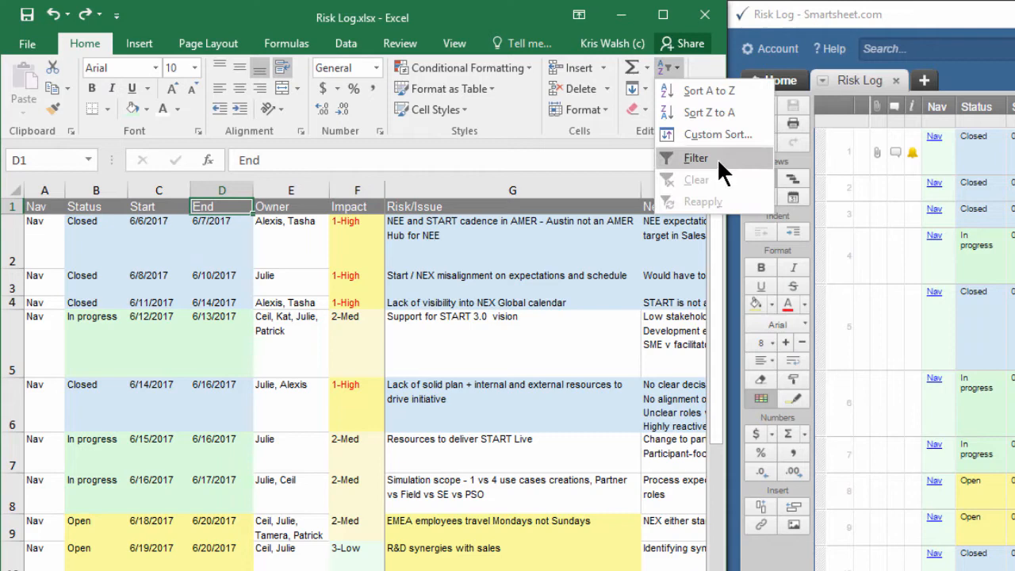
pyautogui.click(696, 158)
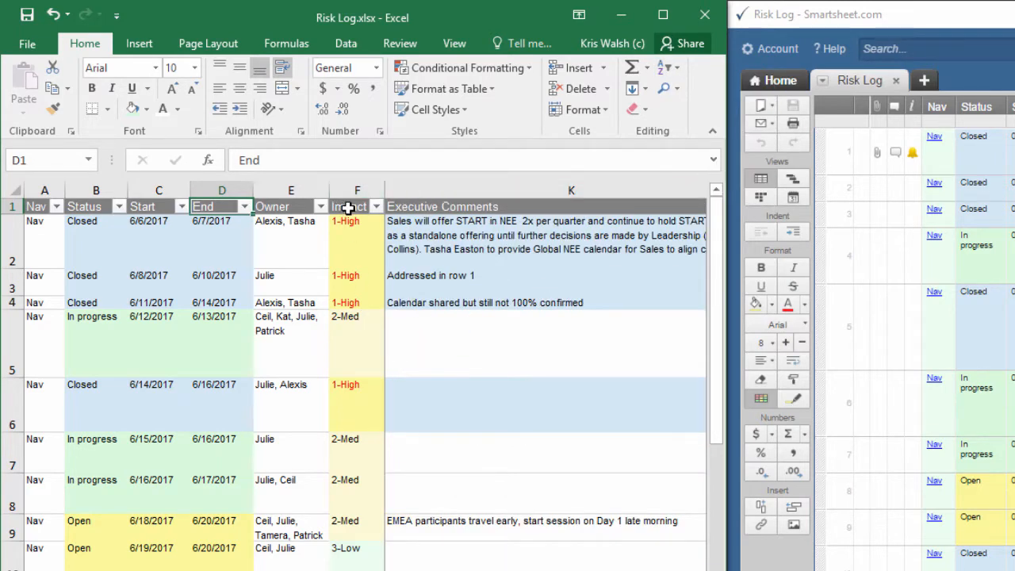
pyautogui.click(571, 206)
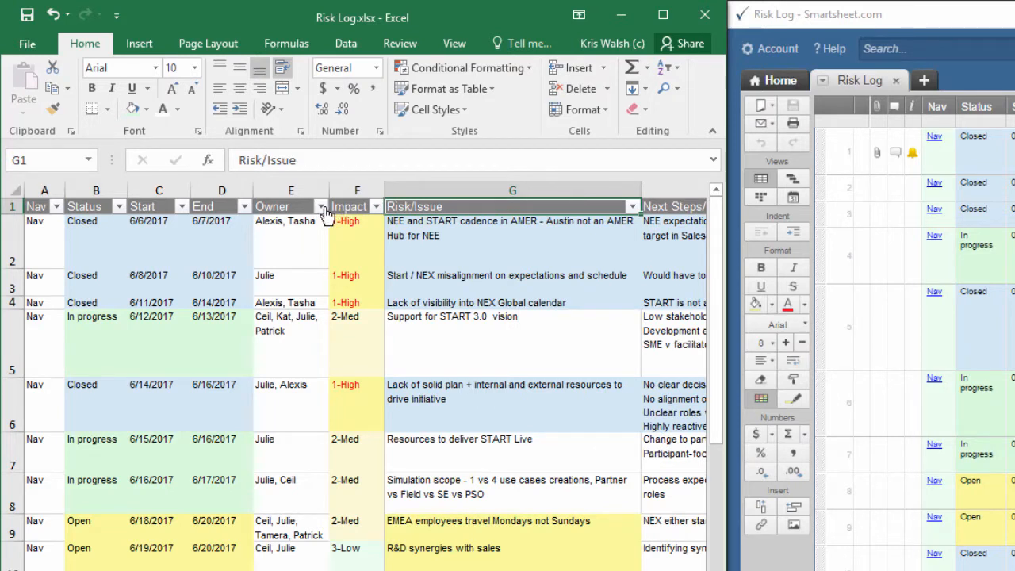
# - Filter the Owner column to entries matching 'julie'
pyautogui.click(291, 228)
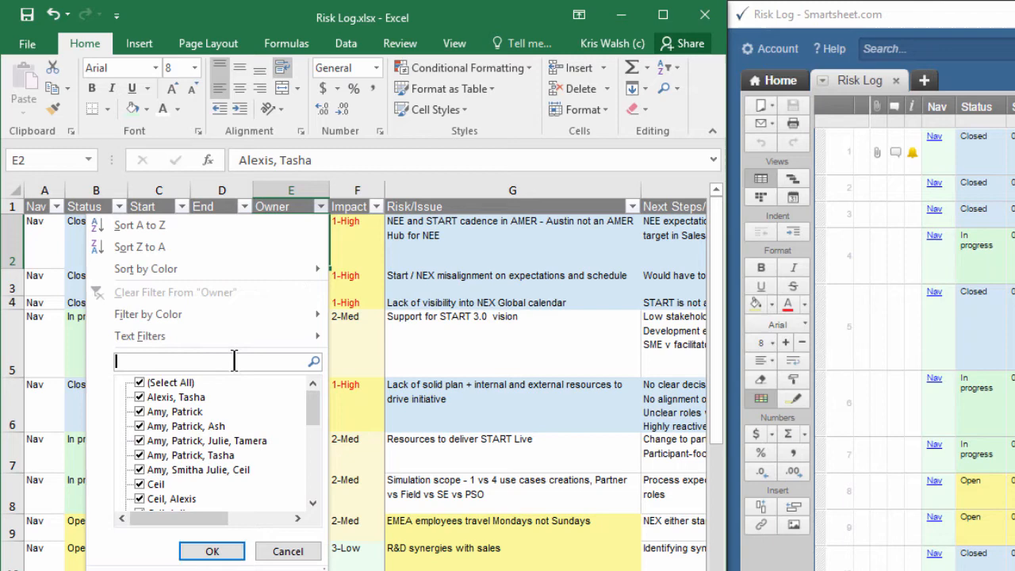
pyautogui.write('jul')
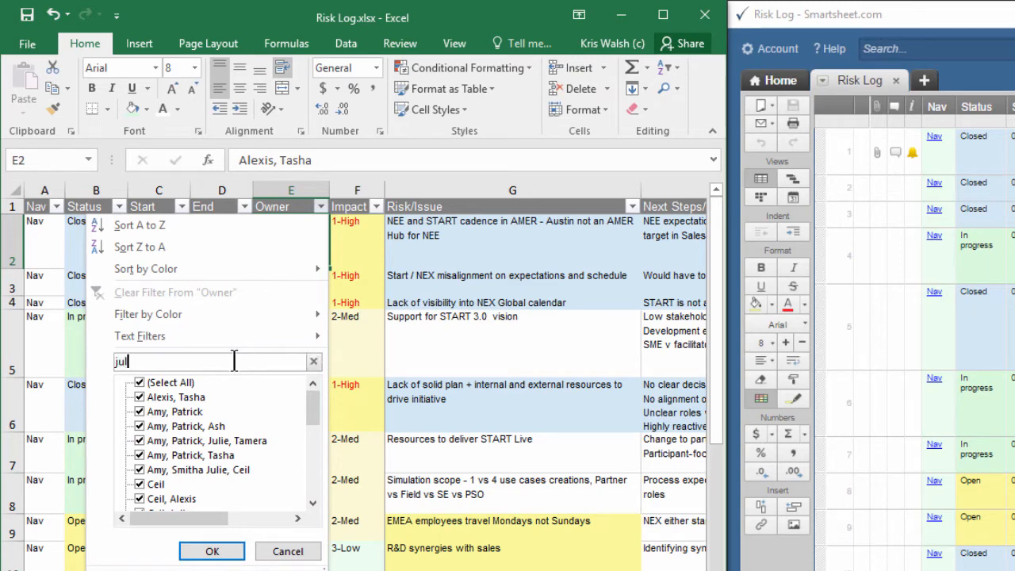
pyautogui.write('ie')
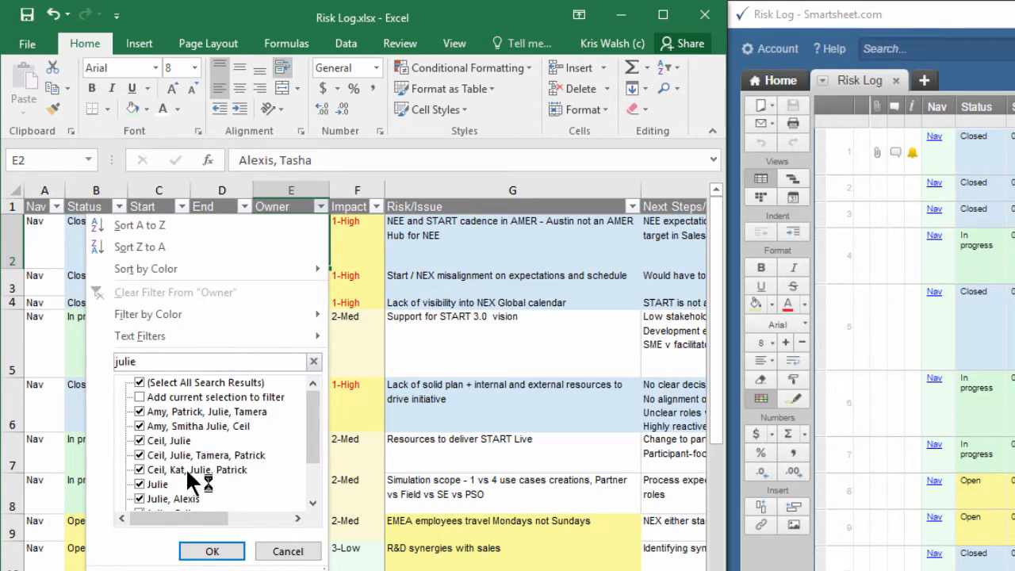
pyautogui.click(212, 551)
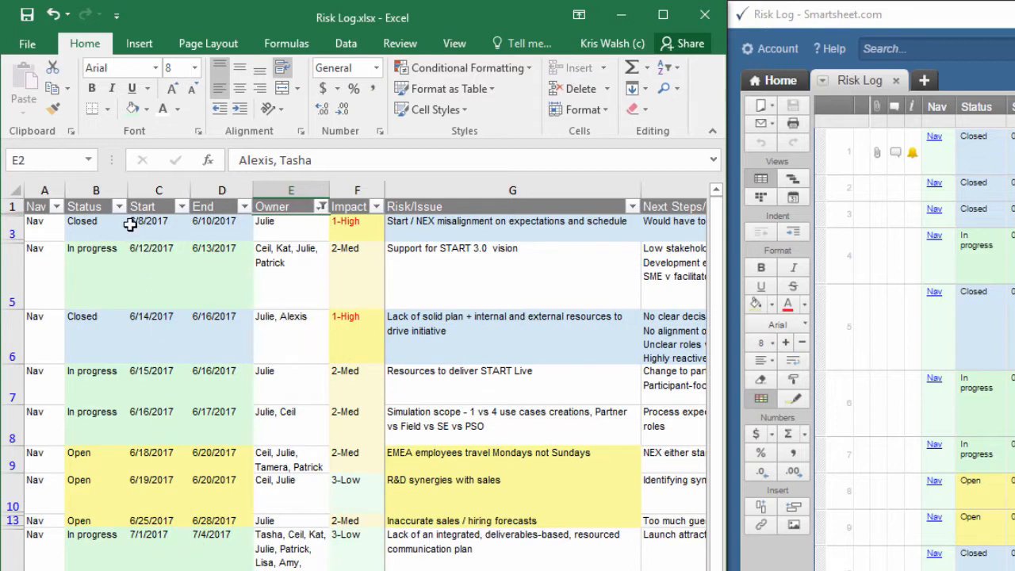
# - Filter the Status column to exclude Closed items
pyautogui.click(118, 206)
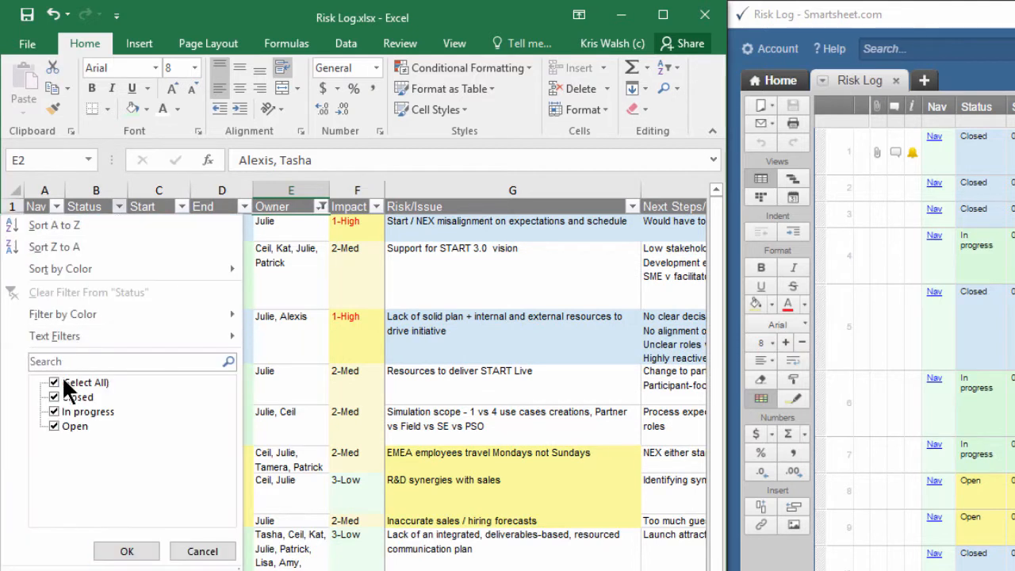
pyautogui.click(54, 397)
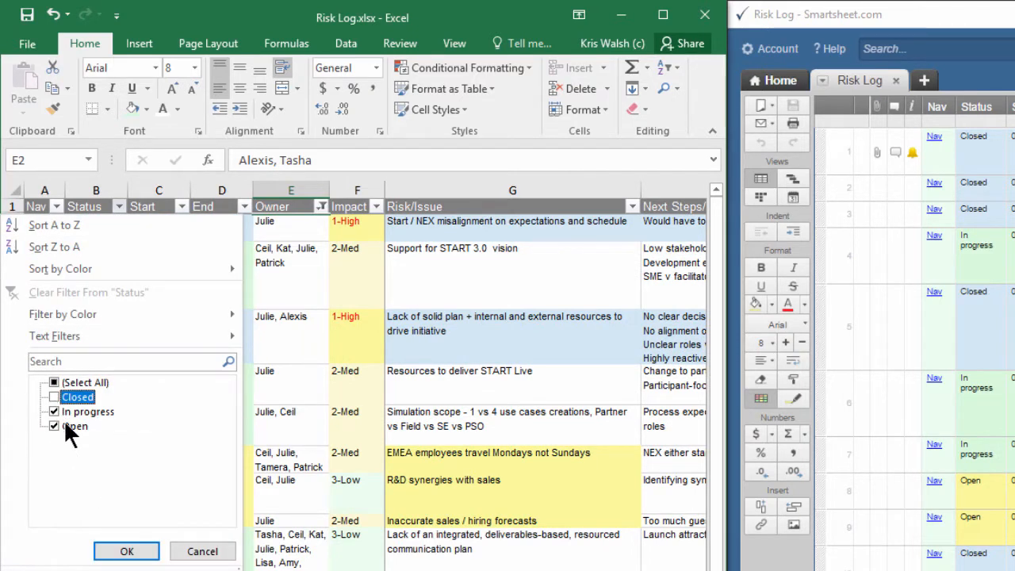
pyautogui.click(126, 551)
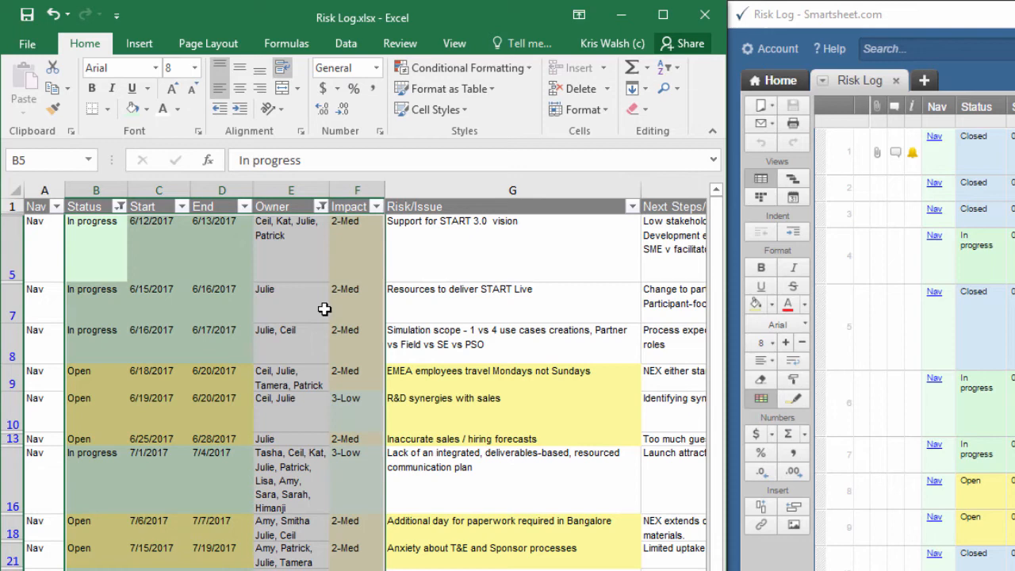
# - Bring Smartsheet's Risk Log forward and start a new filter from the Owner column header
pyautogui.click(291, 207)
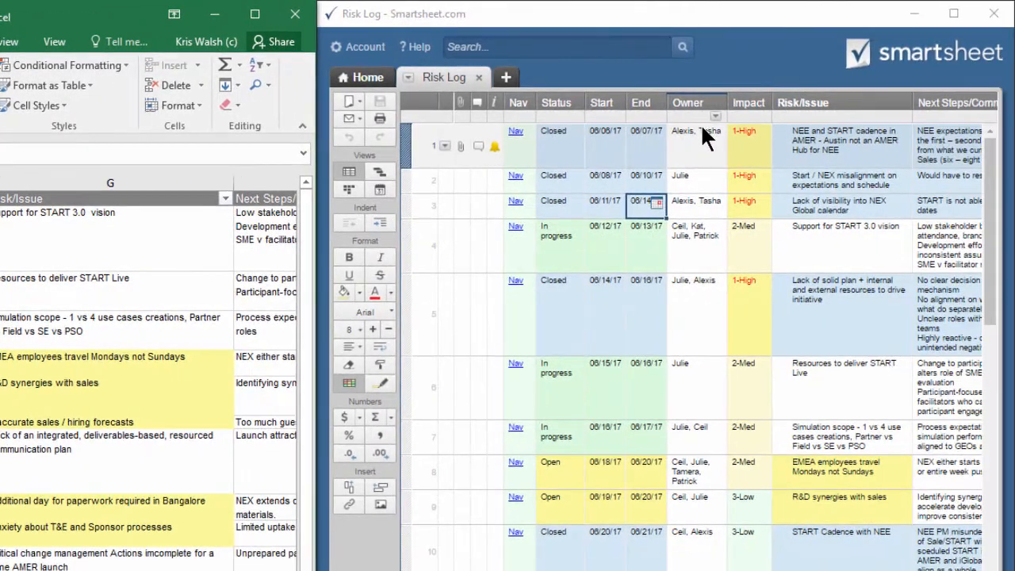
pyautogui.click(696, 145)
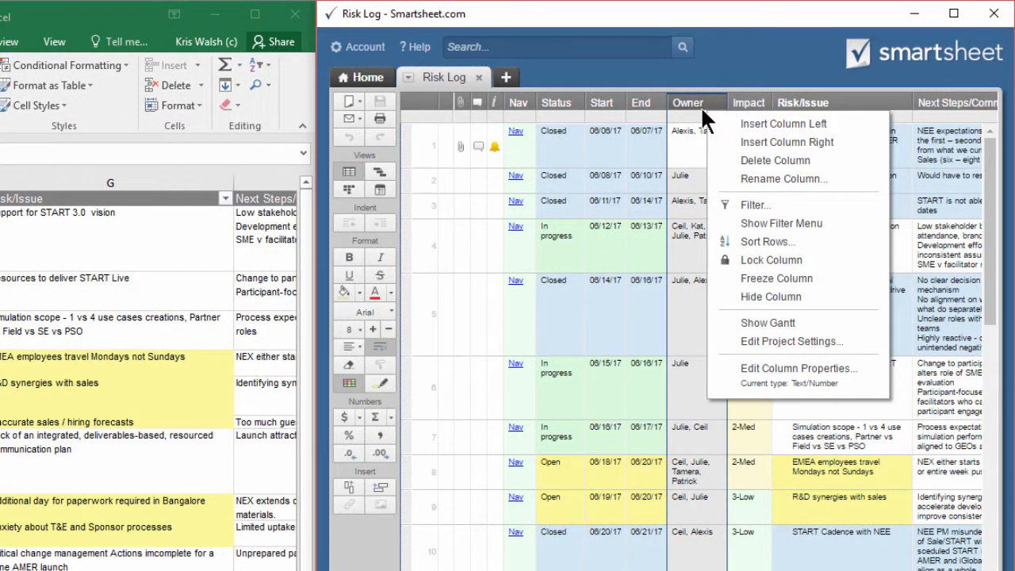
pyautogui.click(754, 205)
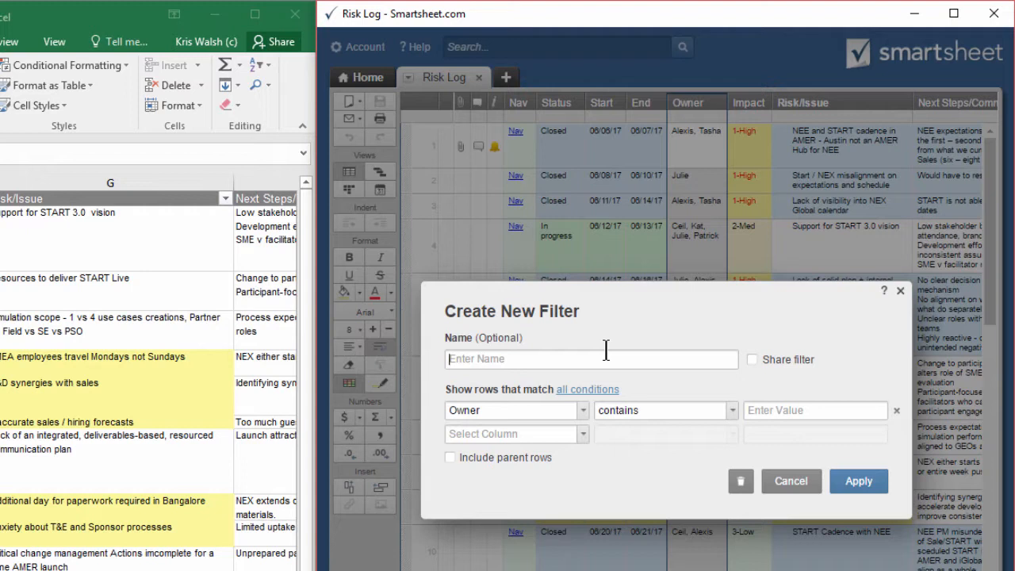
# - Name the new filter 'Open Items - Julie' and mark it as shared
pyautogui.write('Open')
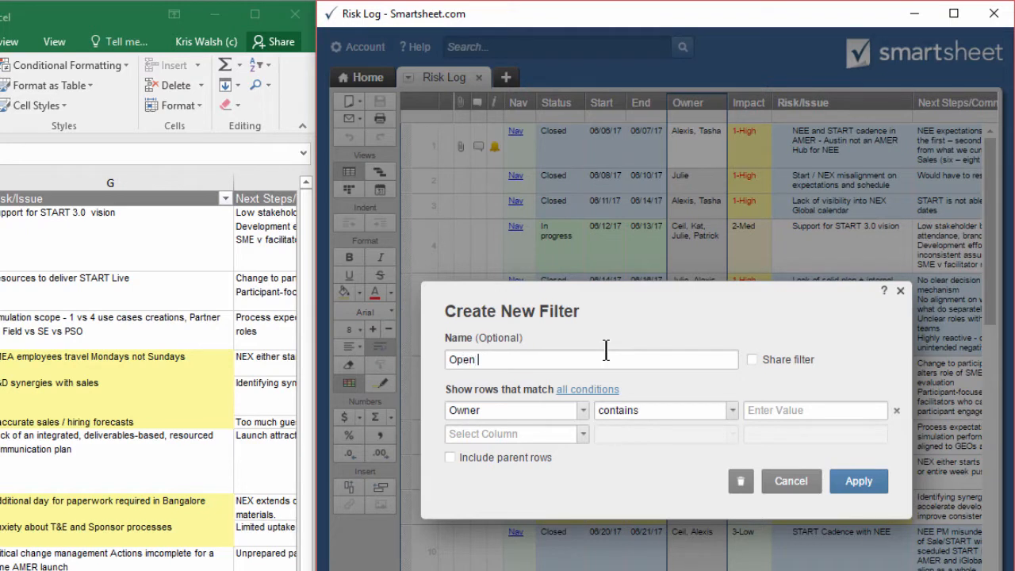
pyautogui.write('Items - J')
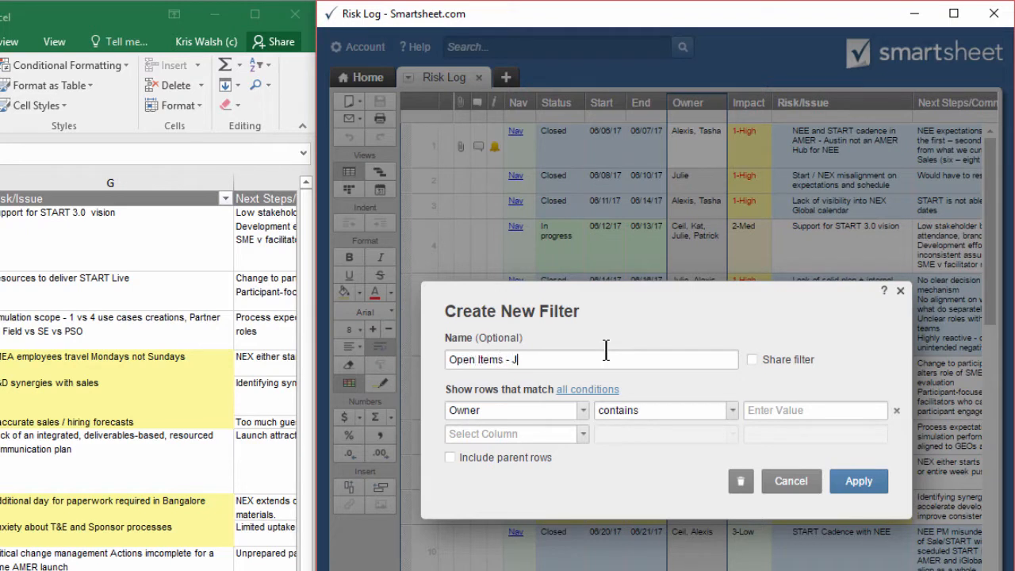
pyautogui.write('ulie')
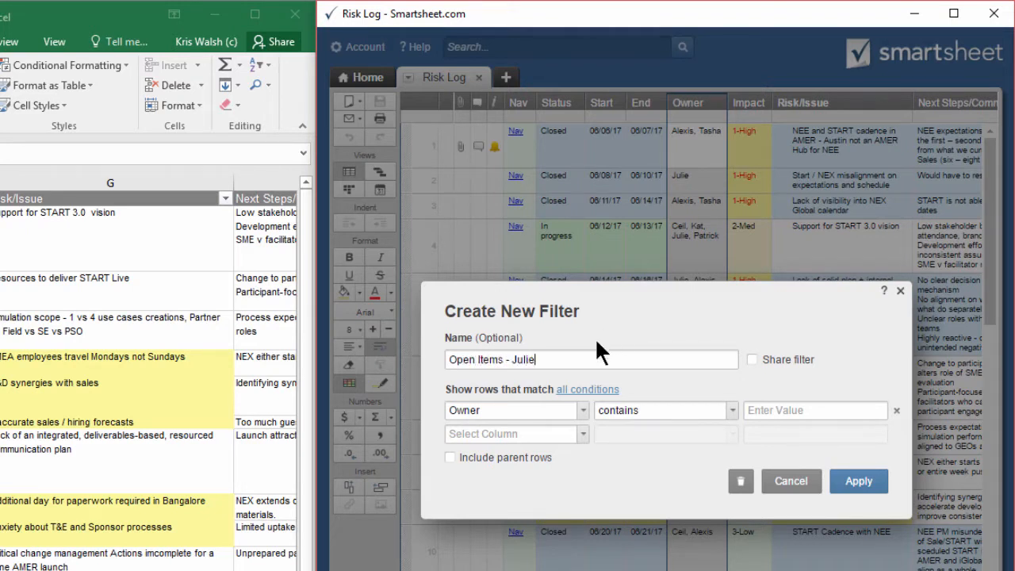
pyautogui.click(752, 359)
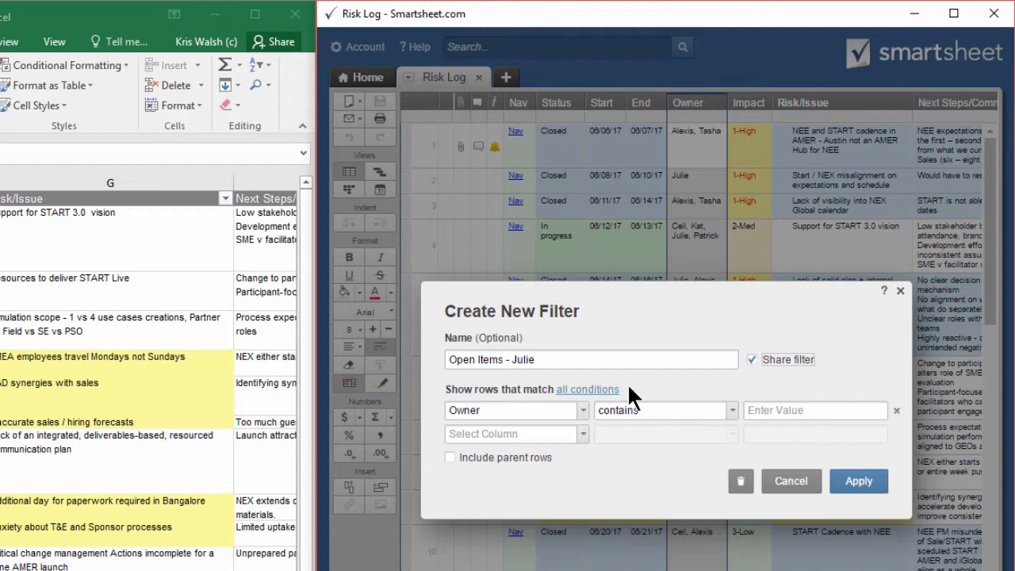
pyautogui.moveTo(733, 424)
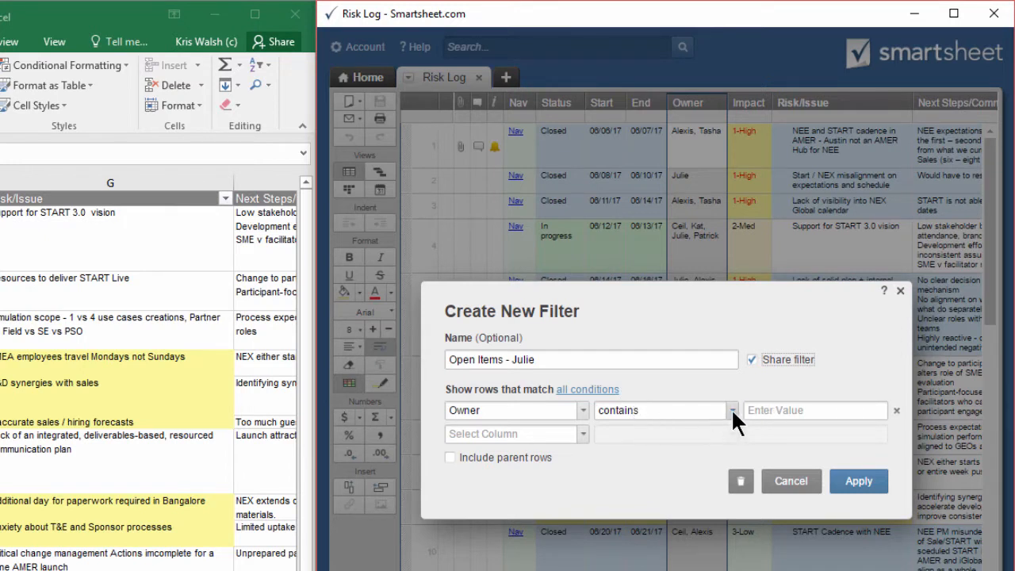
# - Set conditions Owner contains julie and Status is not Closed, then apply the filter
pyautogui.click(730, 410)
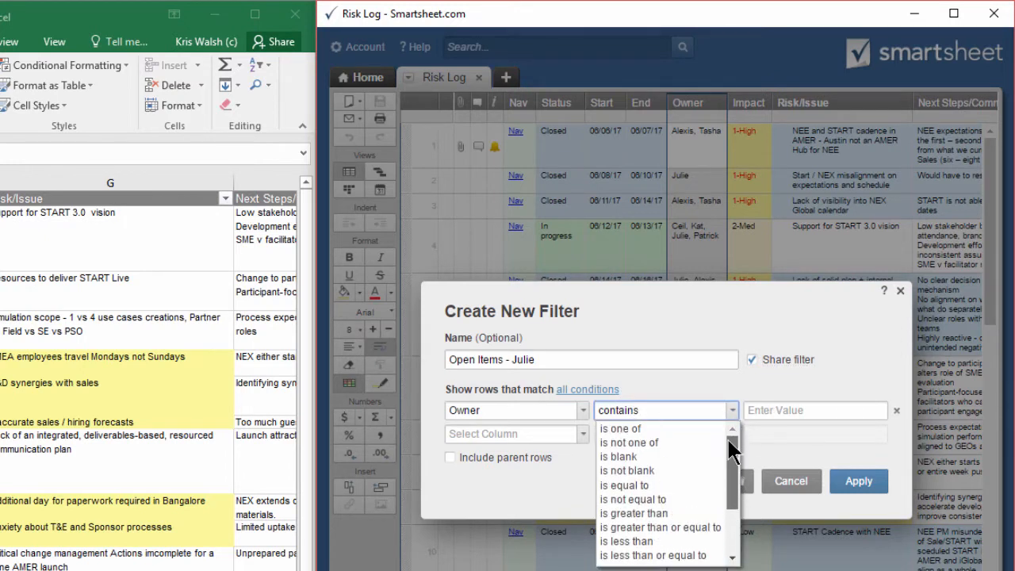
pyautogui.scroll(-3)
pyautogui.write('jul')
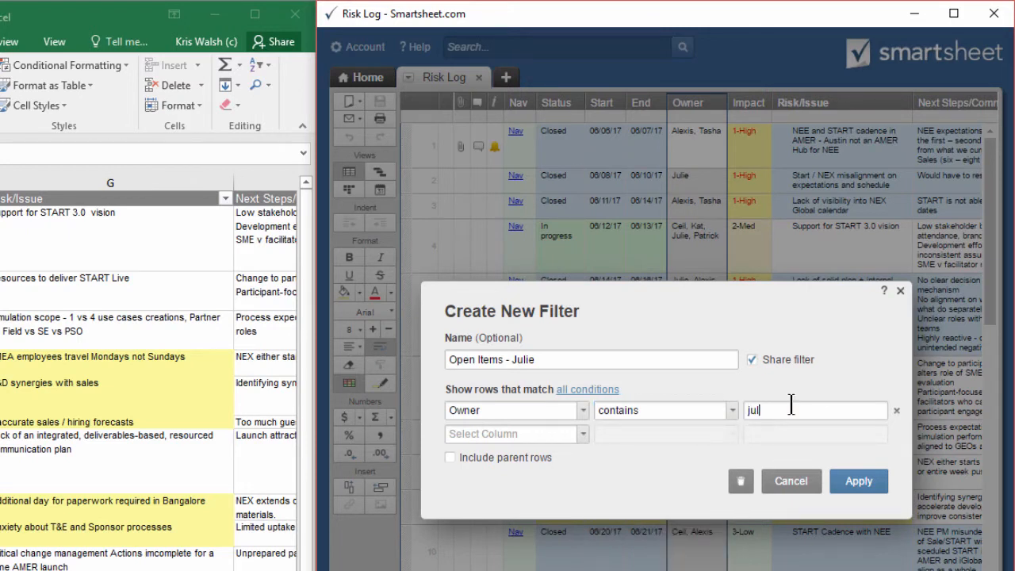
pyautogui.write('ie')
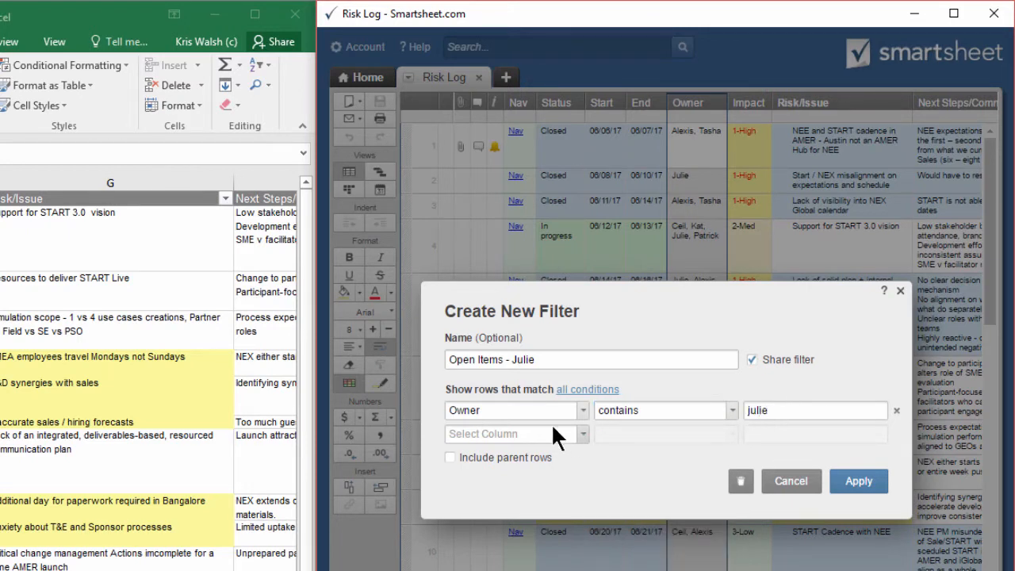
pyautogui.click(512, 434)
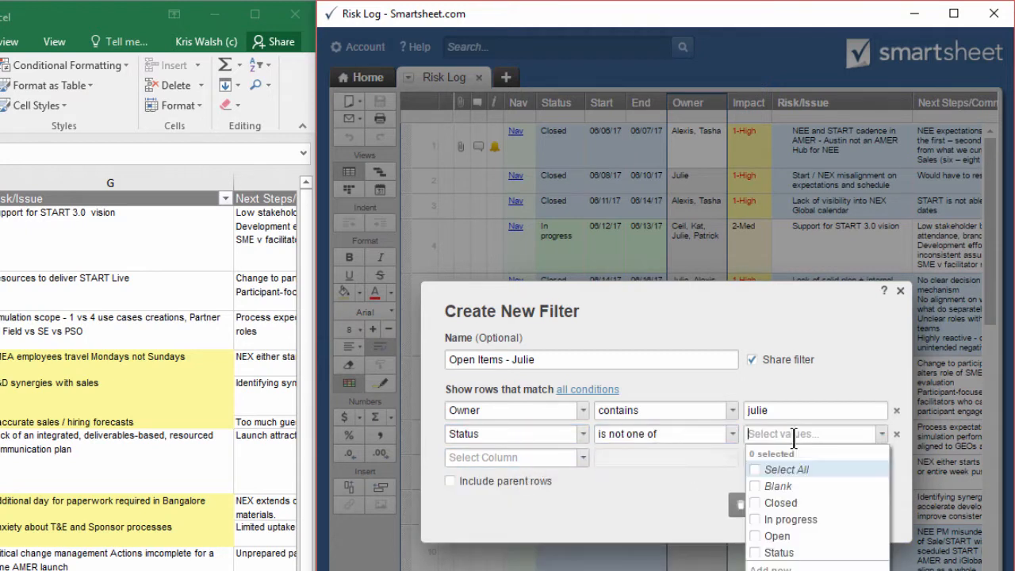
pyautogui.click(781, 502)
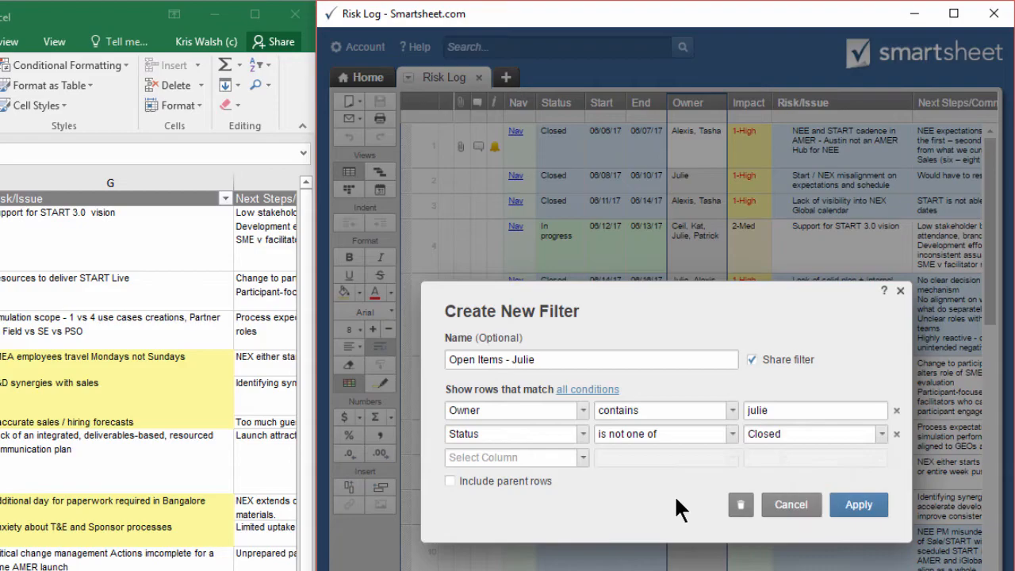
pyautogui.click(858, 504)
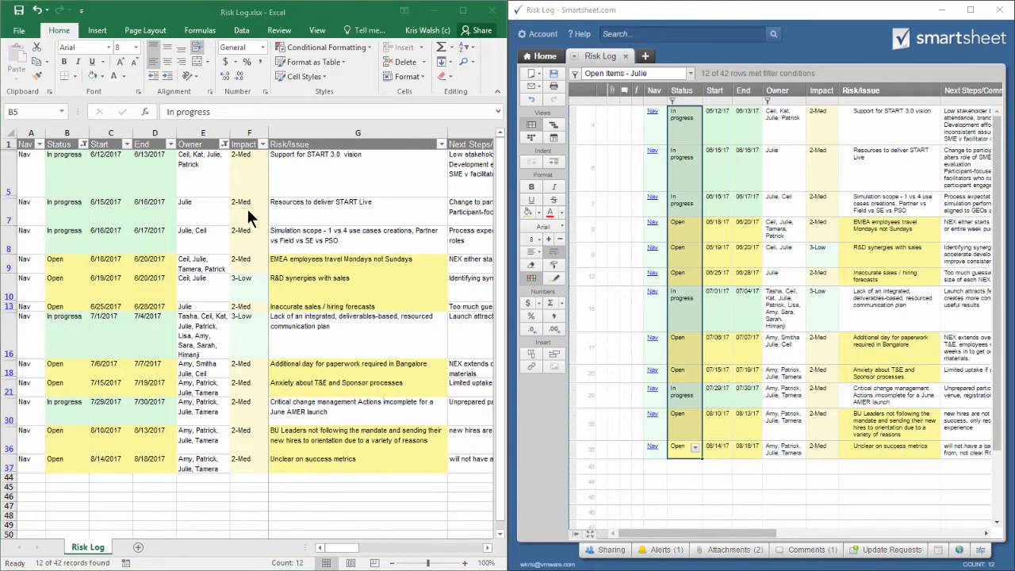
pyautogui.moveTo(226, 180)
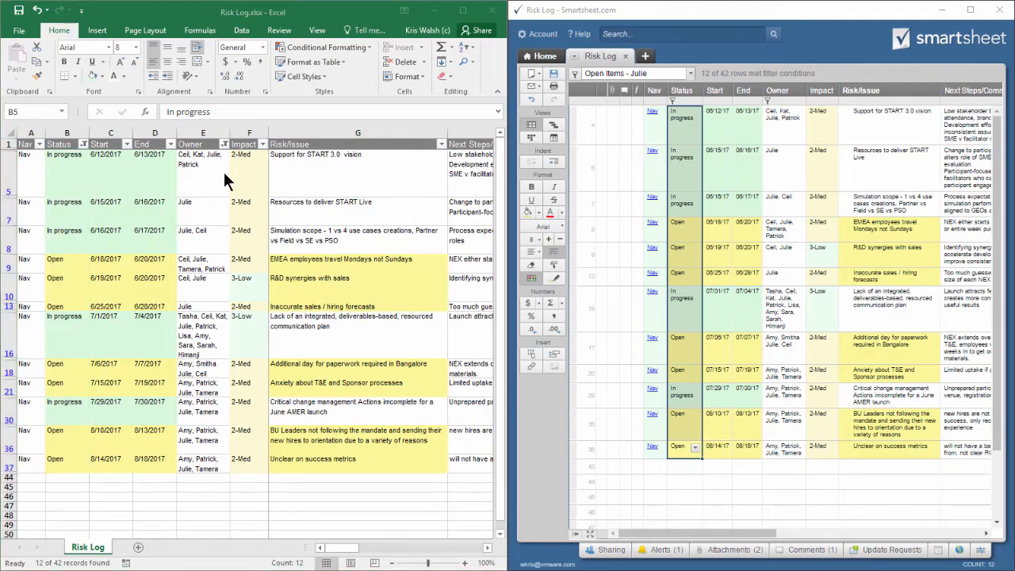
# - Select column B in Excel while comparing it with Smartsheet's 12 filtered rows
pyautogui.click(218, 143)
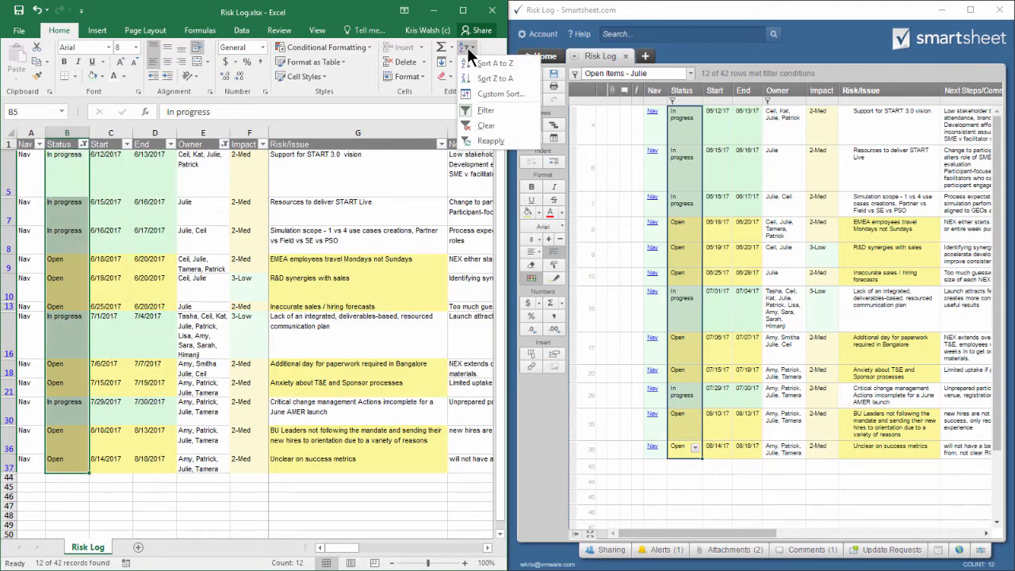
# - Clear the Excel filter and turn off the Smartsheet filter to show all rows
pyautogui.click(486, 126)
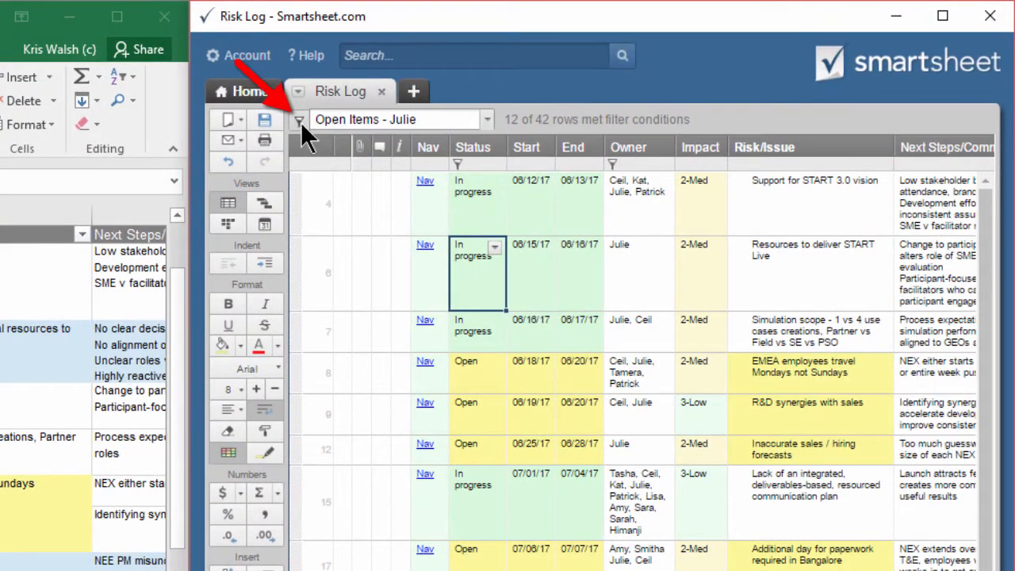
pyautogui.click(299, 120)
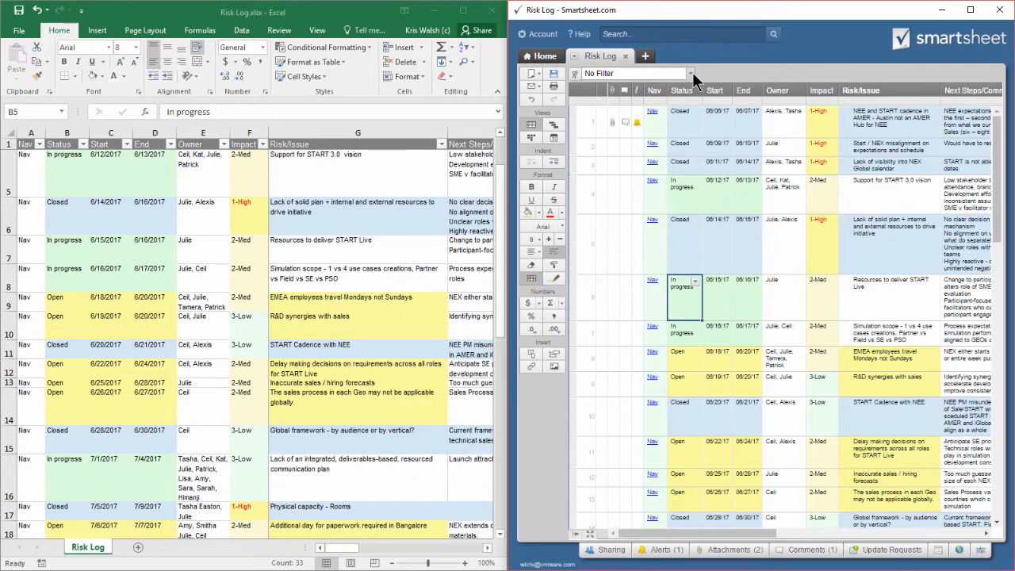
# - Reapply the saved 'Open Items - Julie' filter in Smartsheet, showing 12 of 42 rows
pyautogui.click(689, 73)
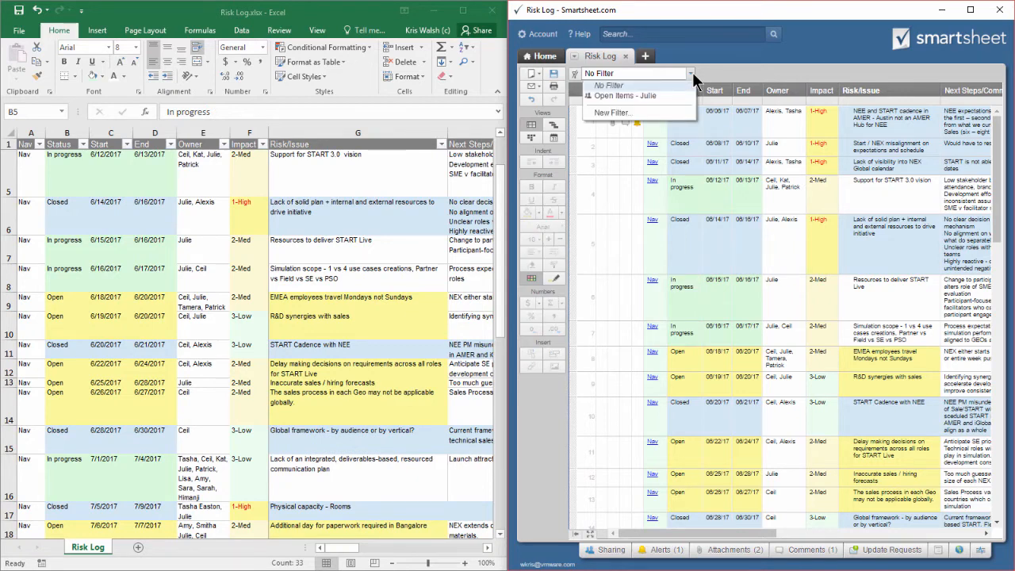
pyautogui.click(634, 73)
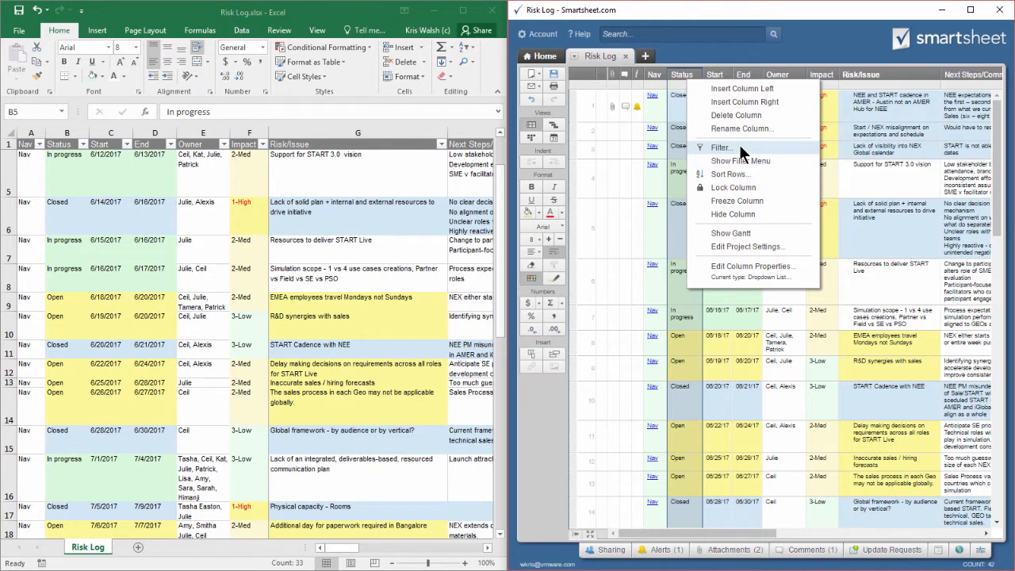
pyautogui.click(721, 147)
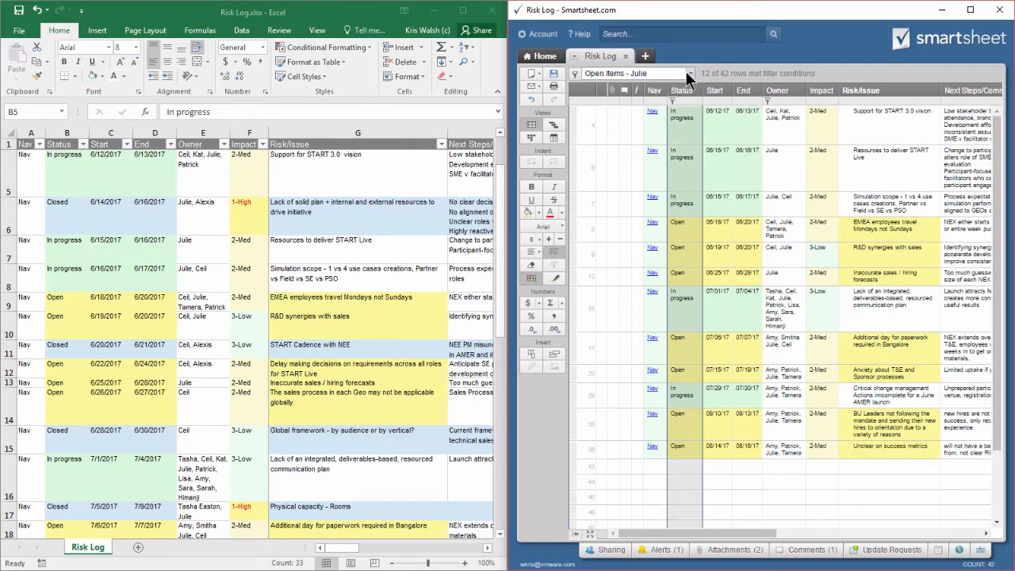
pyautogui.click(688, 73)
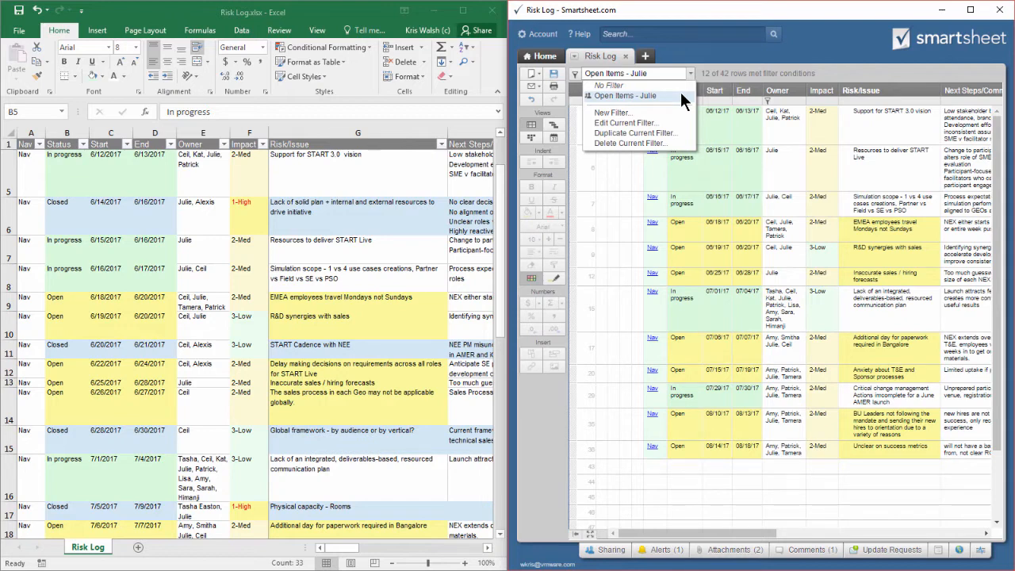
pyautogui.moveTo(656, 147)
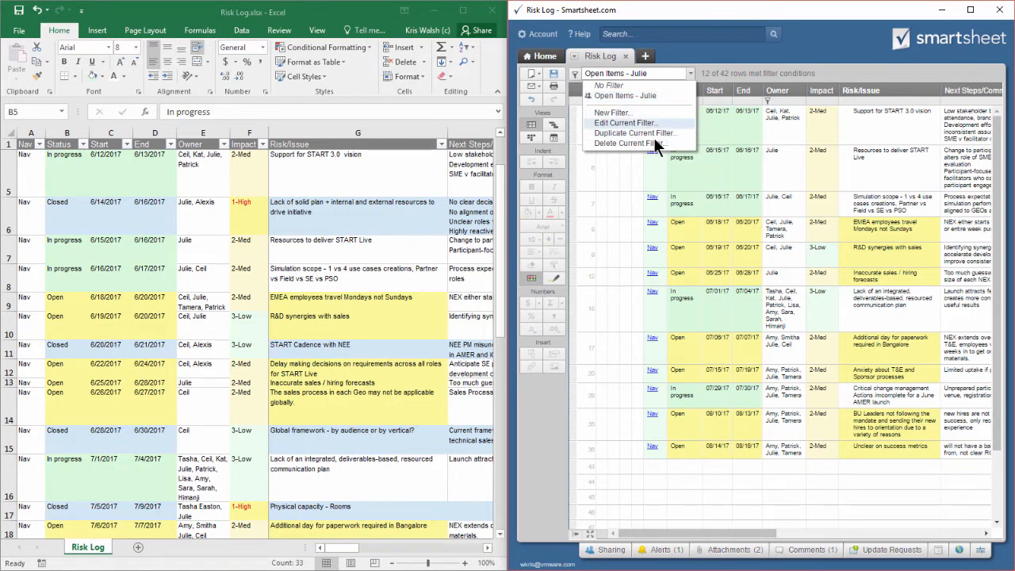